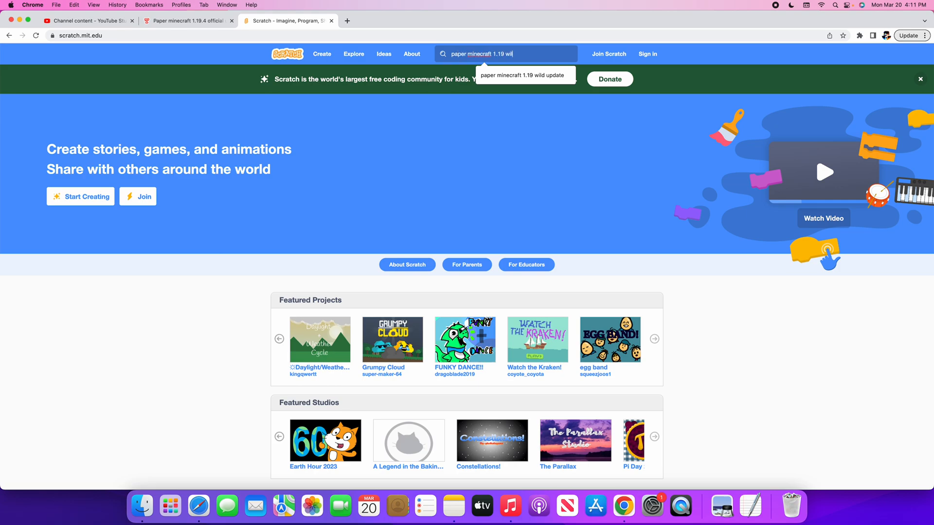
# Run the Scratch search for 'paper minecraft 1.19 wild update'.
pyautogui.click(524, 75)
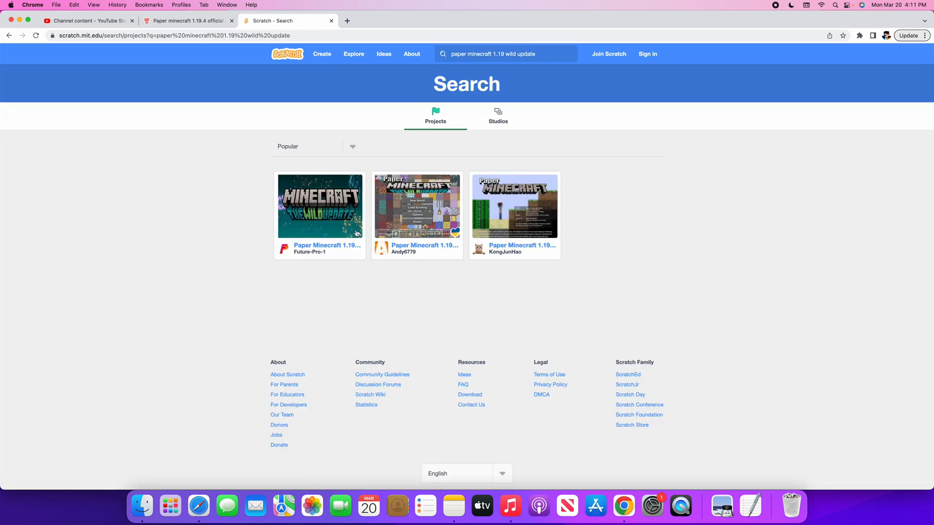
pyautogui.moveTo(343, 254)
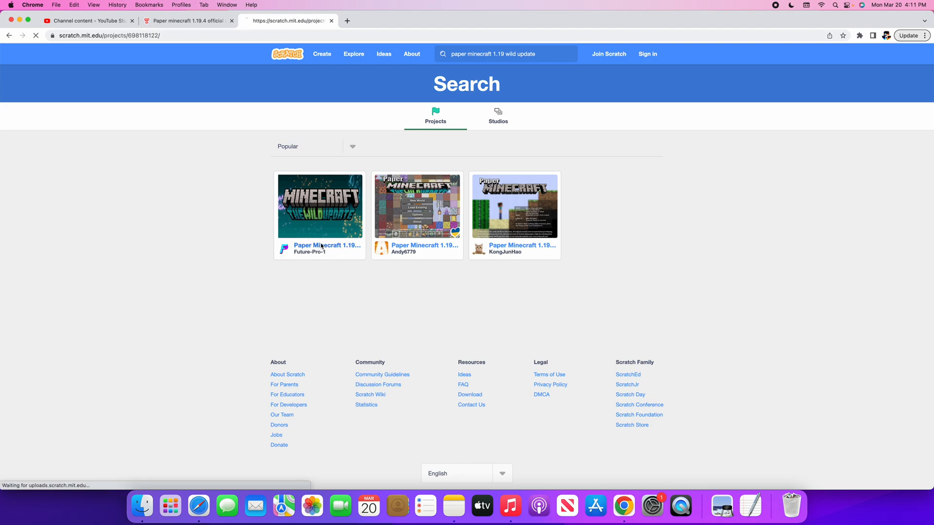
# Go to the Paper Minecraft 1.19 Wild update project by Future-Pro-1.
pyautogui.click(320, 205)
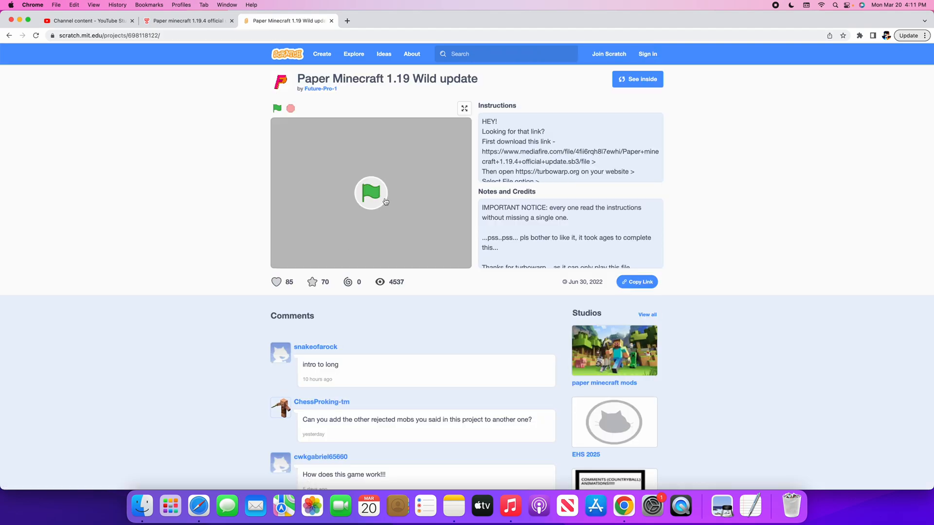
pyautogui.moveTo(508, 117)
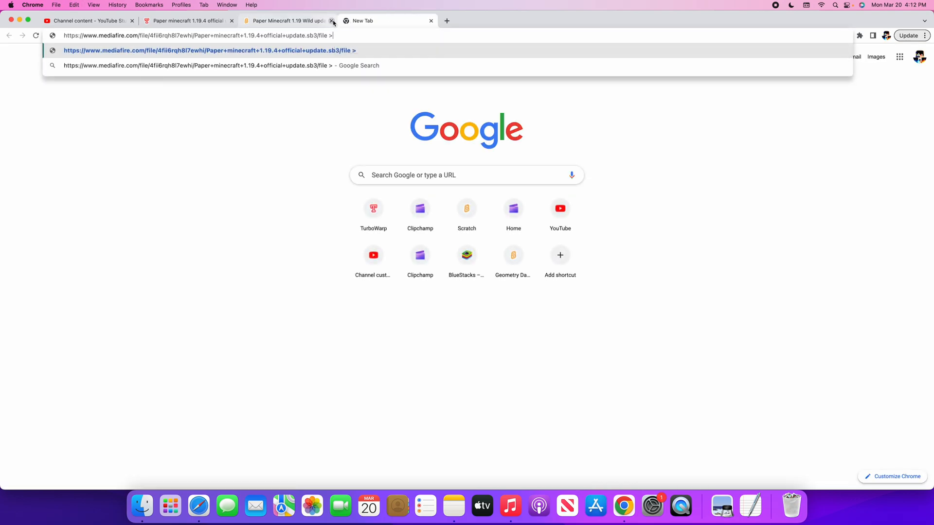
# Download the 16.29 MB Paper minecraft 1.19.4 official update .sb3 from MediaFire and close the page.
pyautogui.click(333, 20)
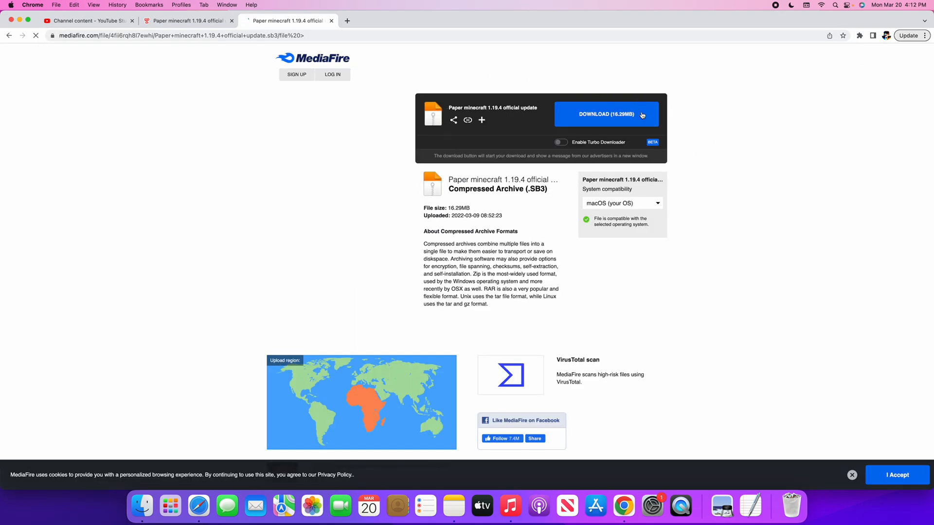
pyautogui.click(606, 113)
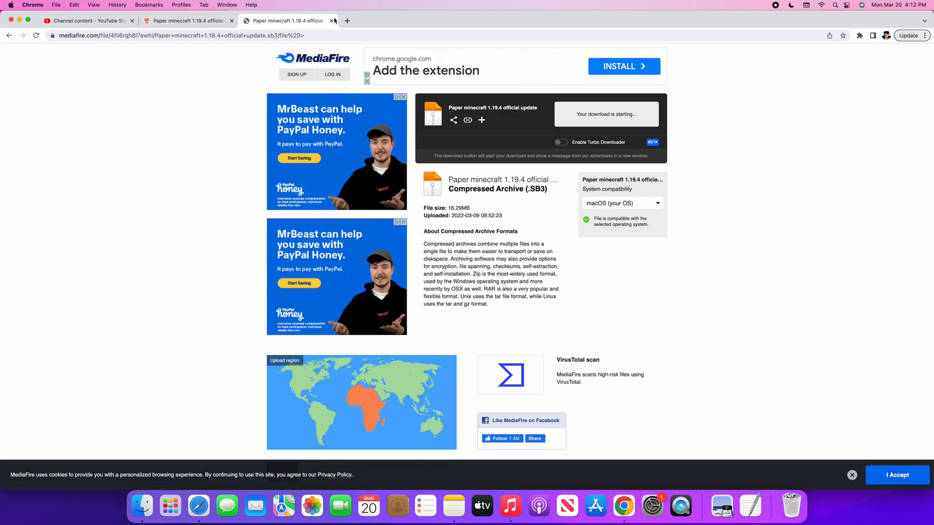
pyautogui.click(333, 20)
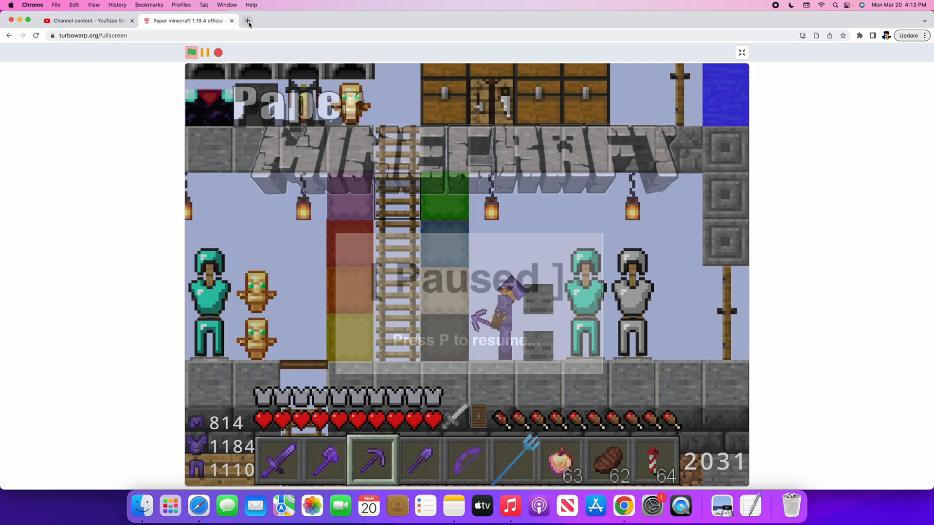
# Bring up turbowarp.org in a new tab and show its File menu.
pyautogui.click(248, 24)
pyautogui.write('turbowarp.org')
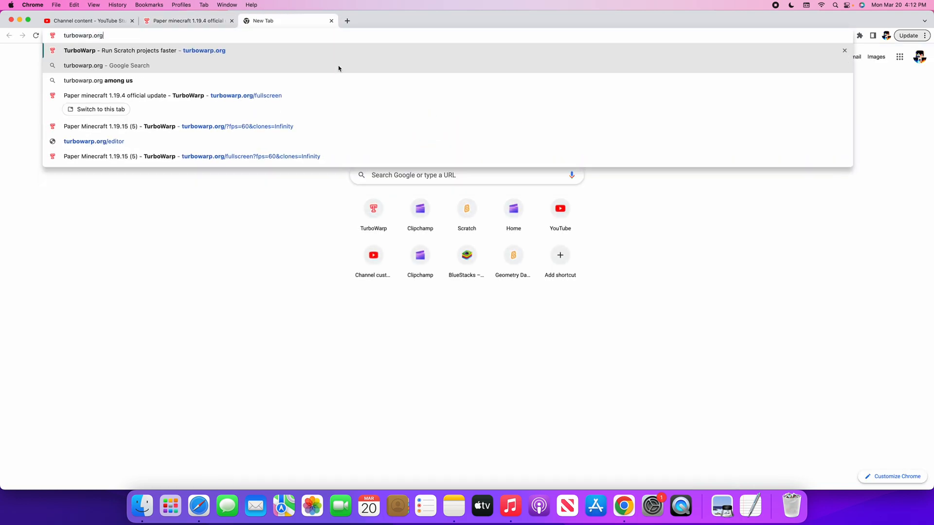
pyautogui.click(143, 50)
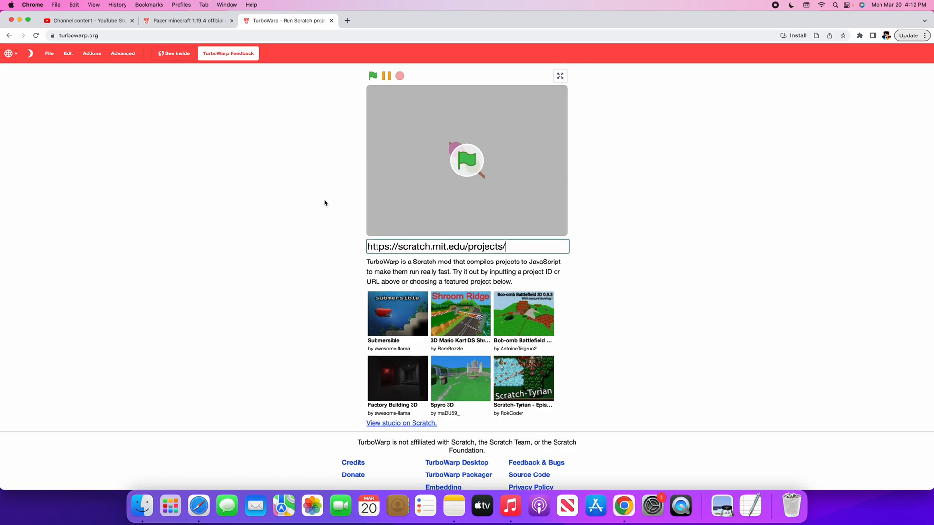
pyautogui.moveTo(49, 53)
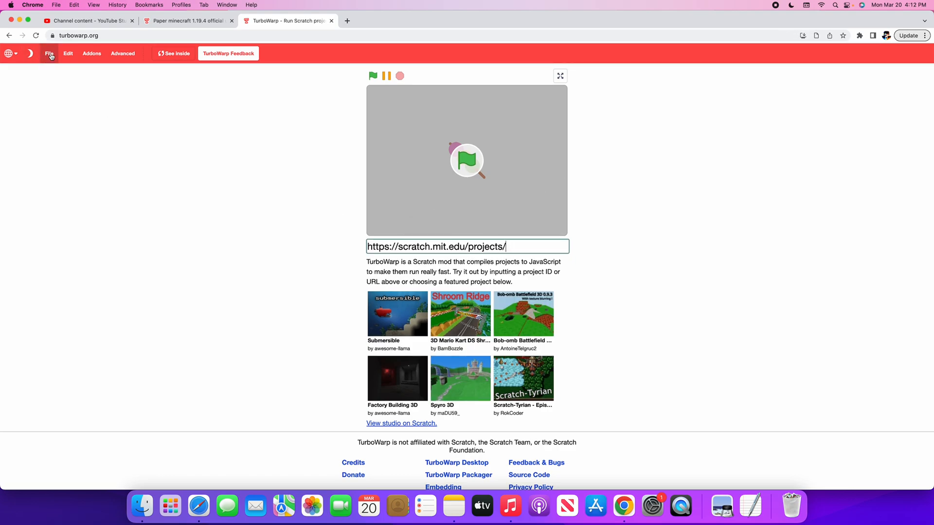
pyautogui.click(49, 52)
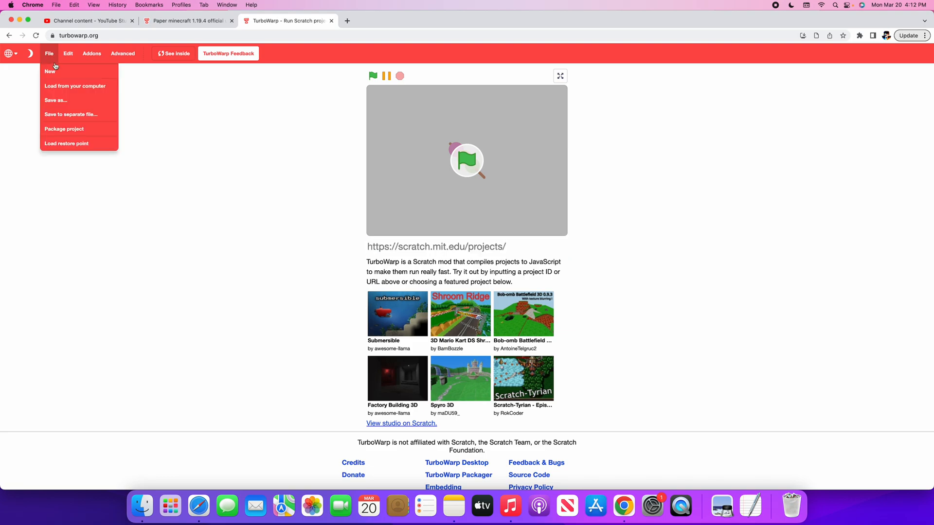
pyautogui.moveTo(54, 75)
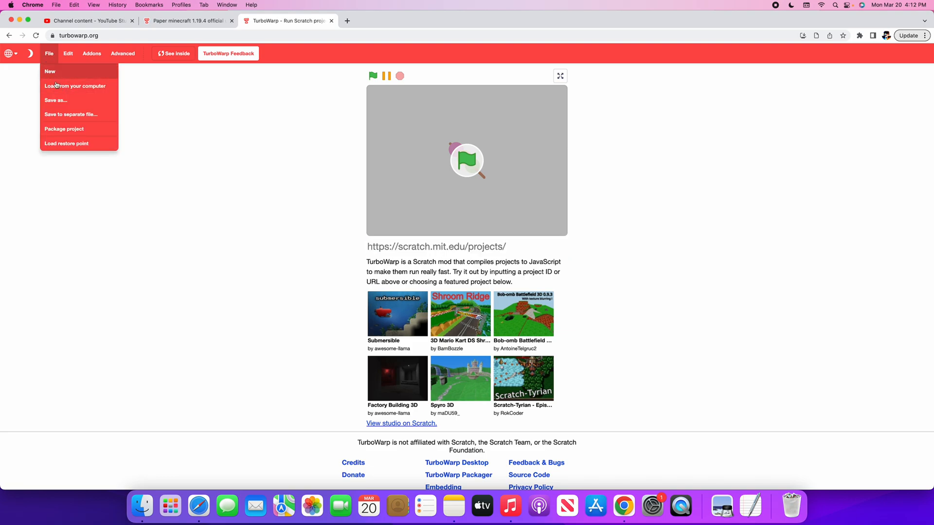
pyautogui.moveTo(75, 86)
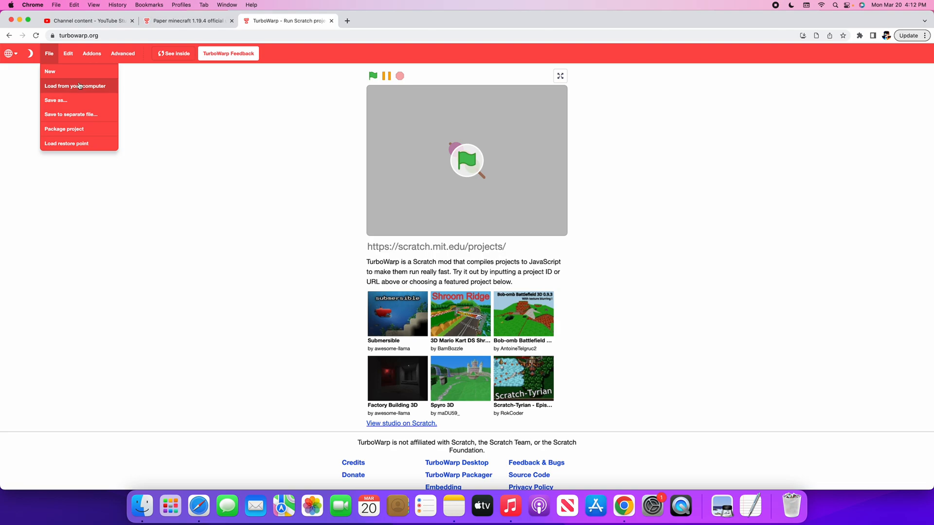
# Load 'Paper minecraft 1.19.4 official update (1).sb3' from Downloads into TurboWarp.
pyautogui.click(75, 85)
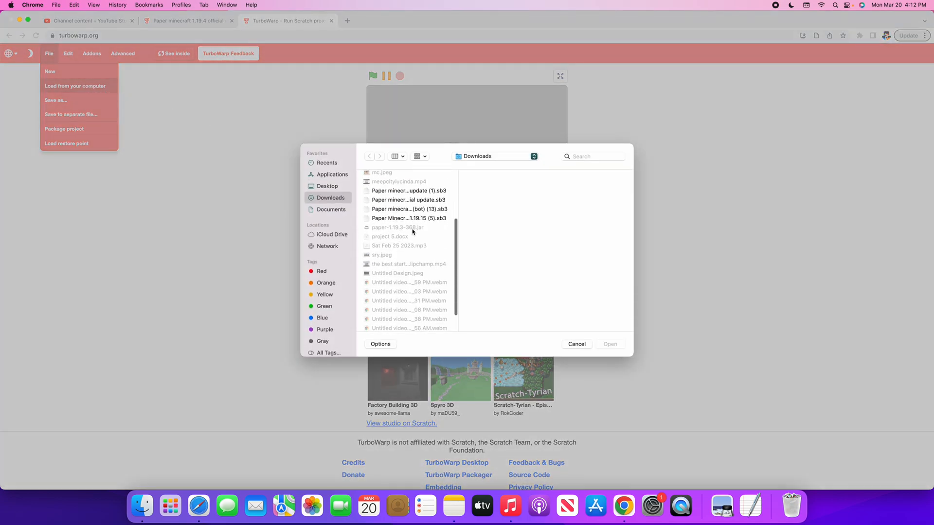
pyautogui.click(409, 189)
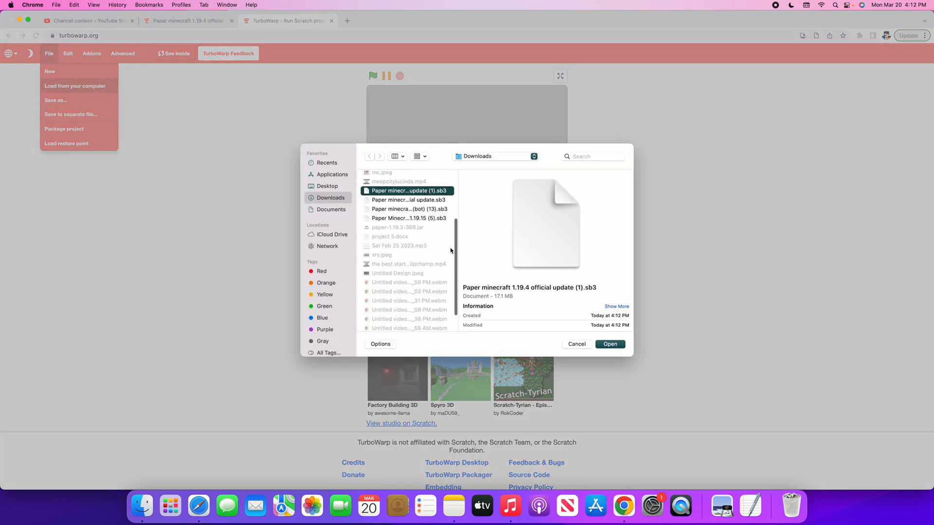
pyautogui.click(408, 199)
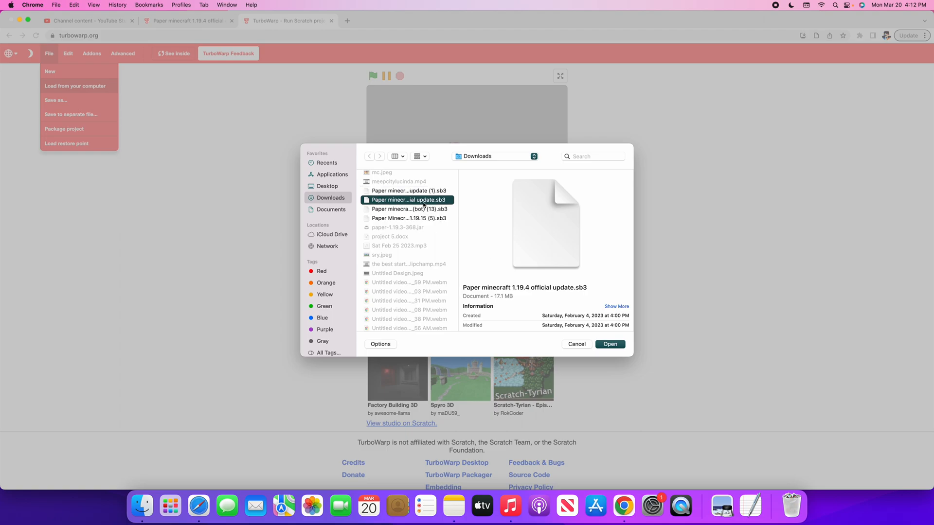
pyautogui.click(407, 190)
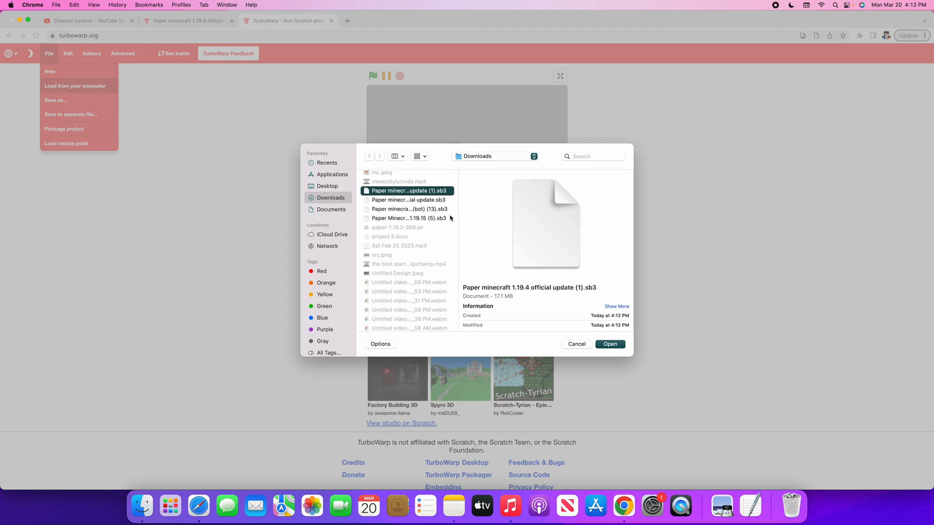
pyautogui.click(408, 200)
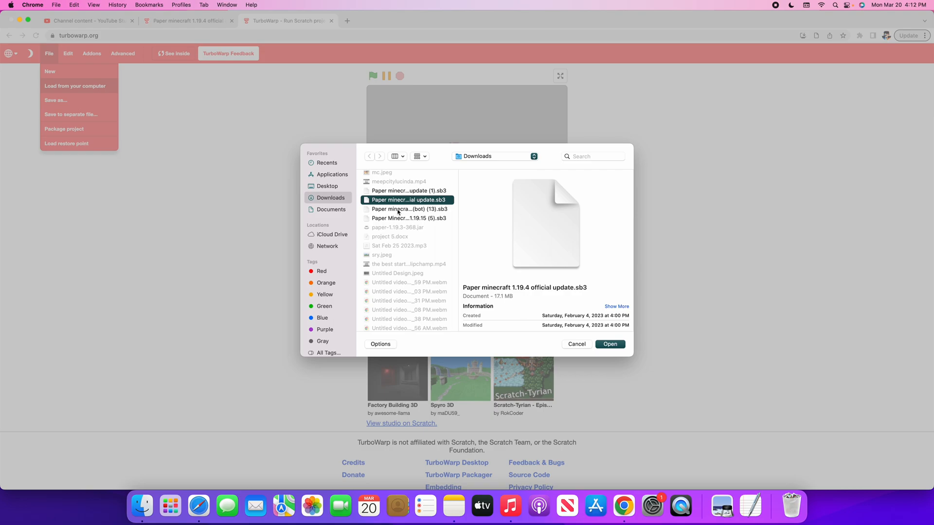
pyautogui.click(407, 190)
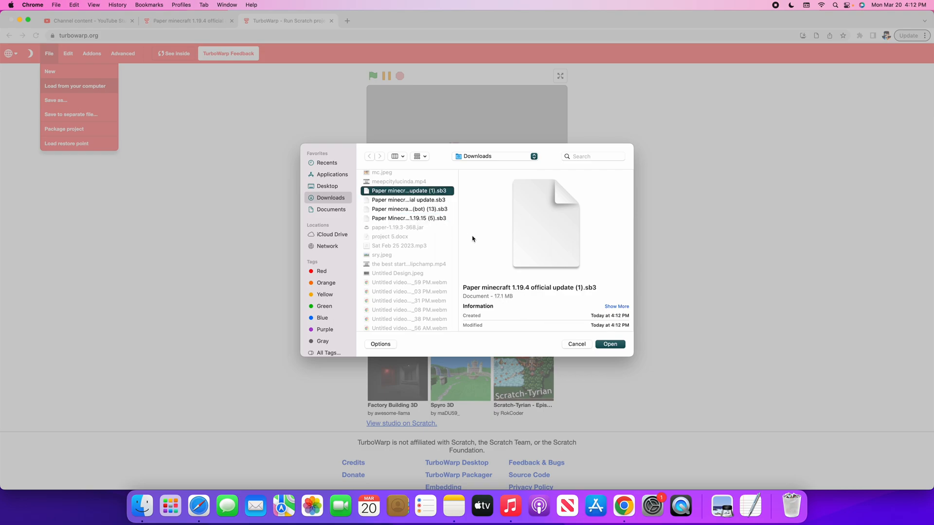
pyautogui.moveTo(442, 234)
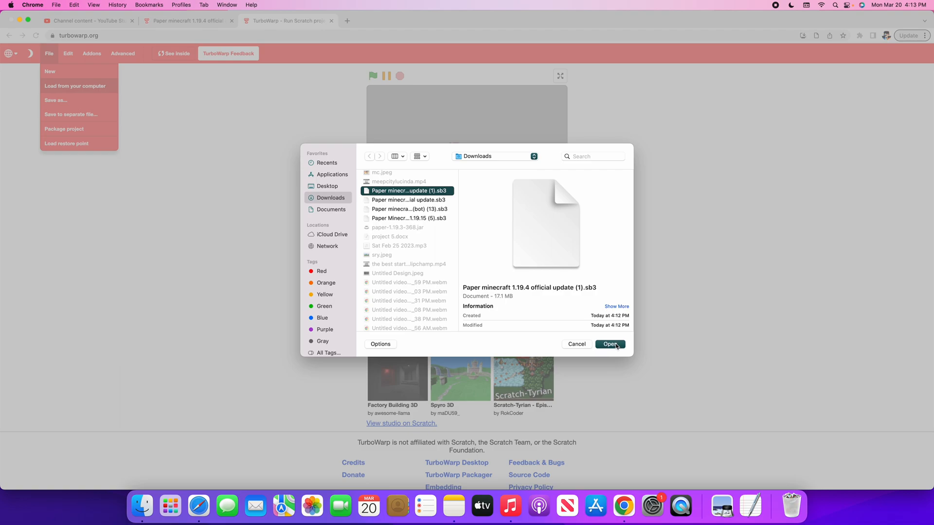
pyautogui.click(608, 344)
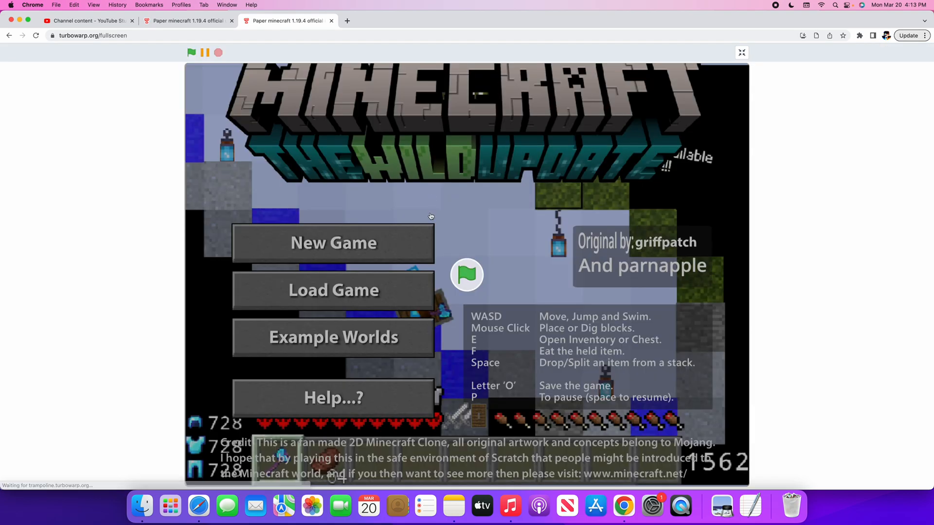
# Start a New Game with default world settings and enter the generated Creative world.
pyautogui.click(333, 243)
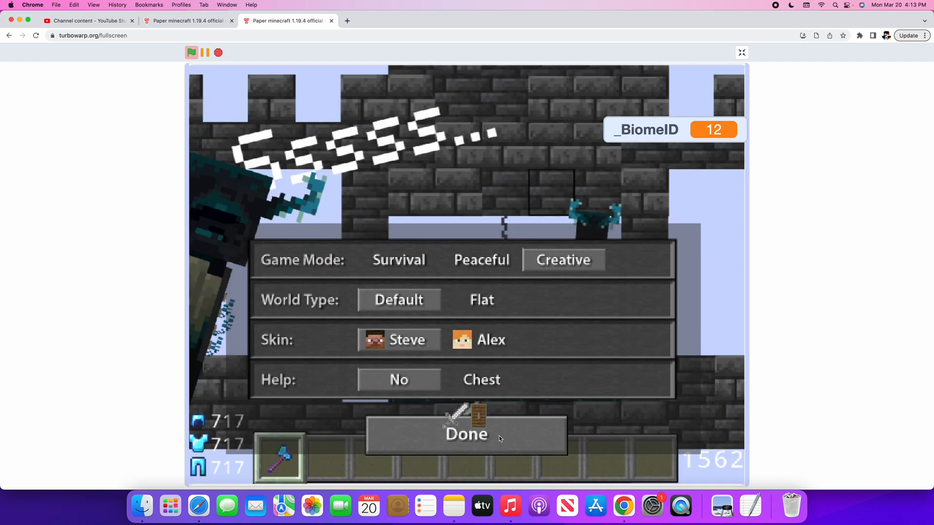
pyautogui.click(466, 434)
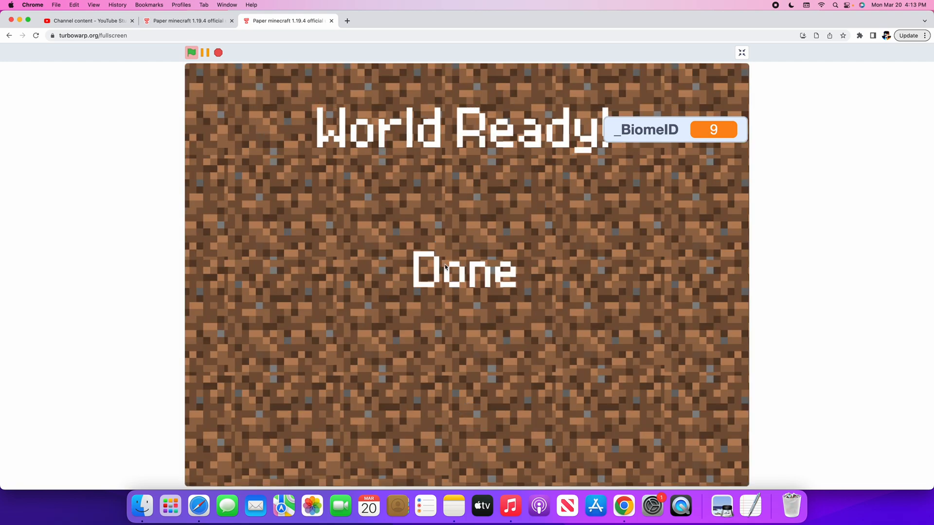
pyautogui.click(463, 271)
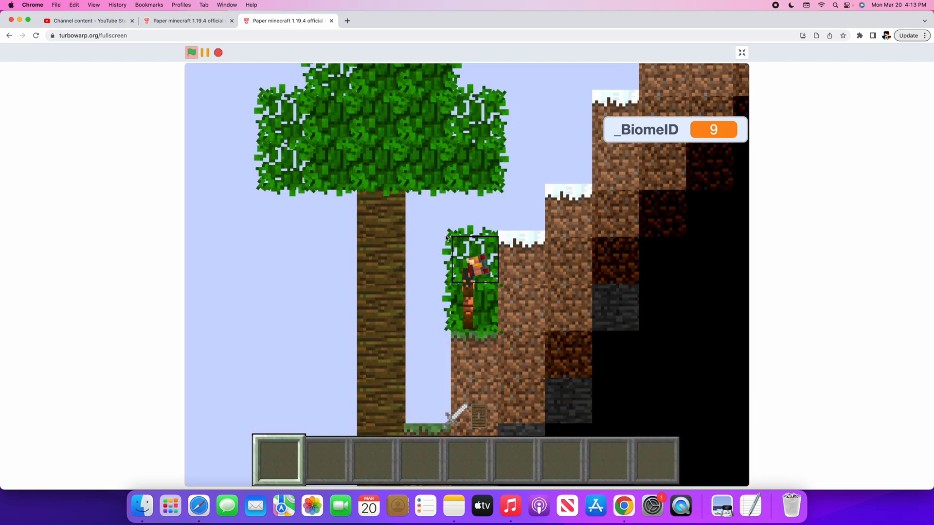